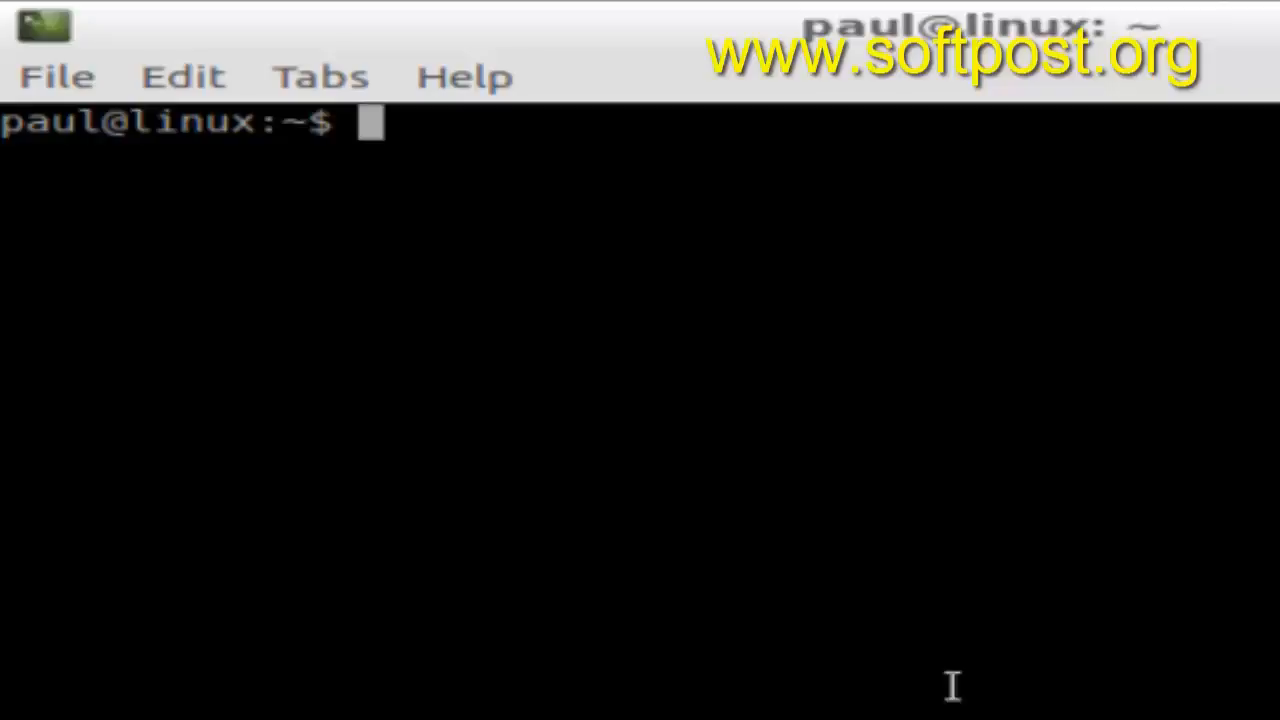
mouse_move(790, 478)
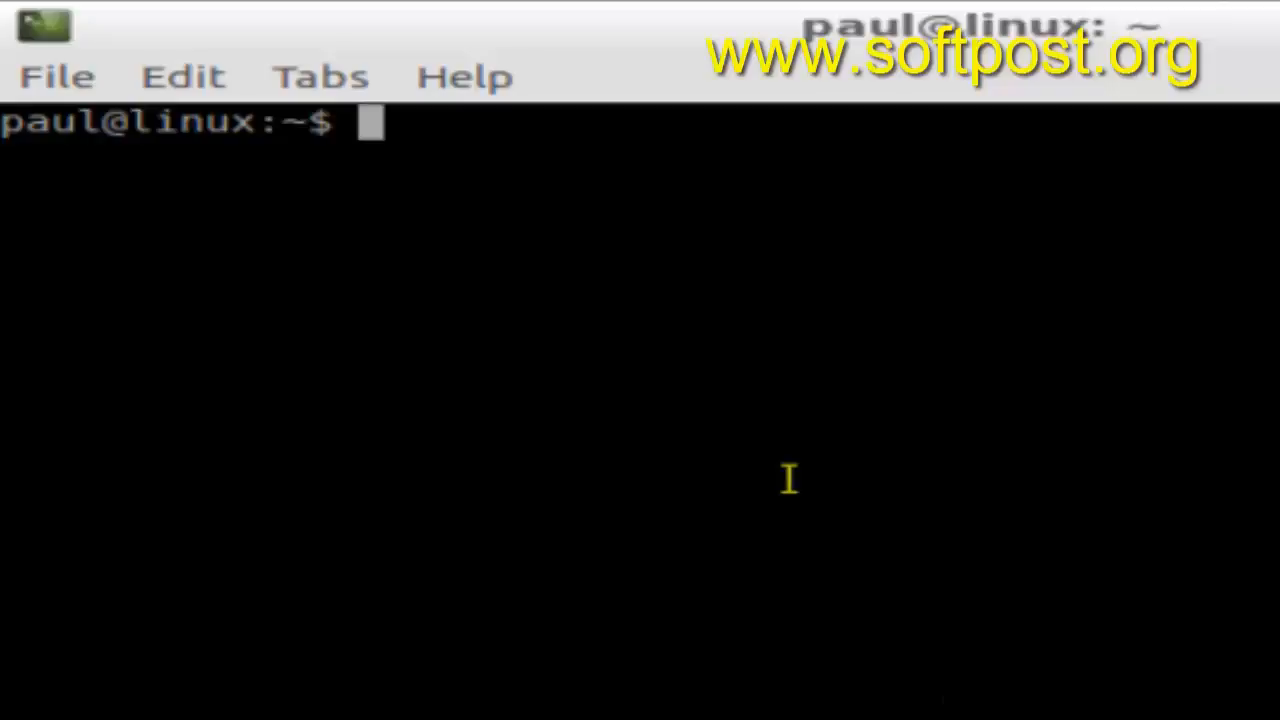
mouse_move(936, 410)
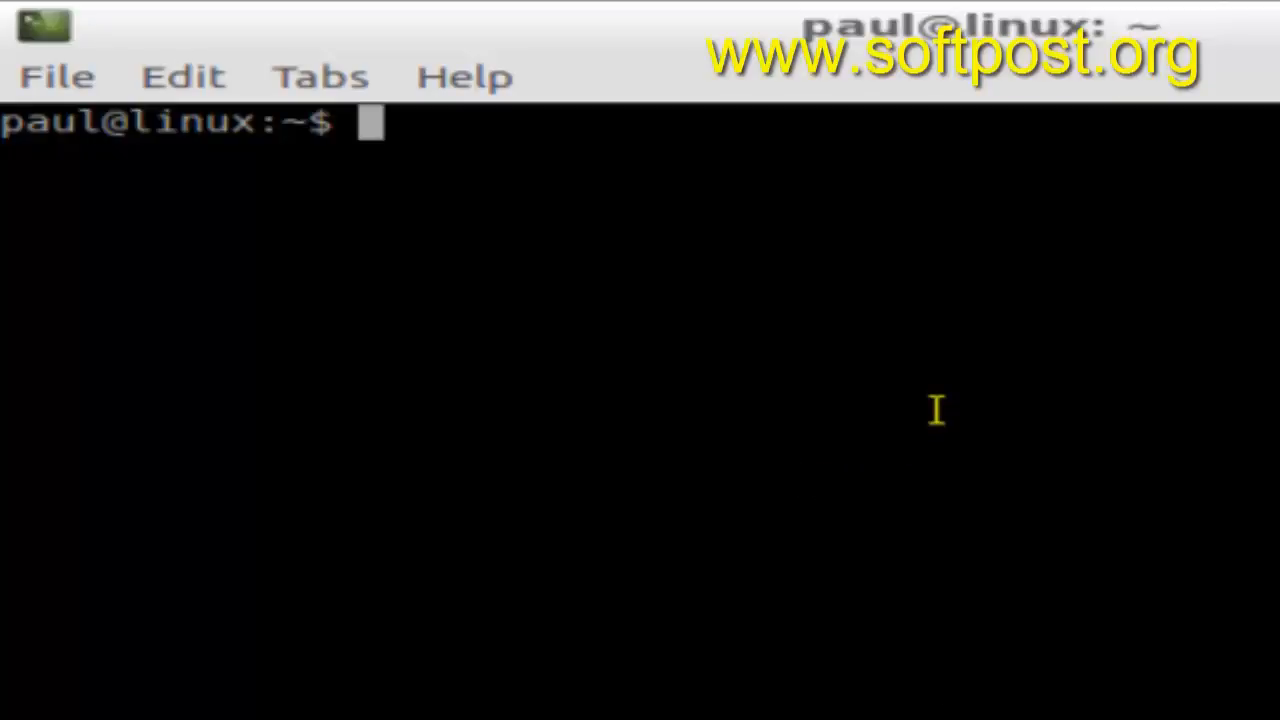
mouse_move(920, 424)
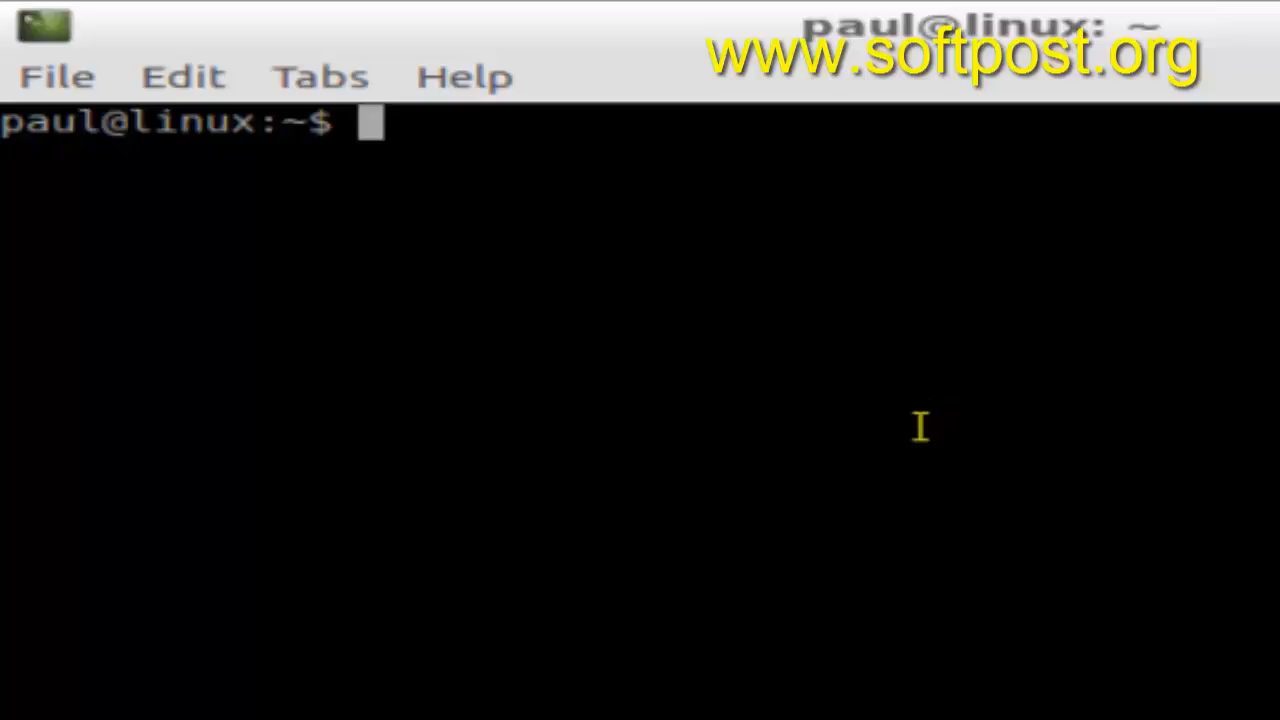
Step: Display the ten numbered lines of file t1 with cat
text(catt)
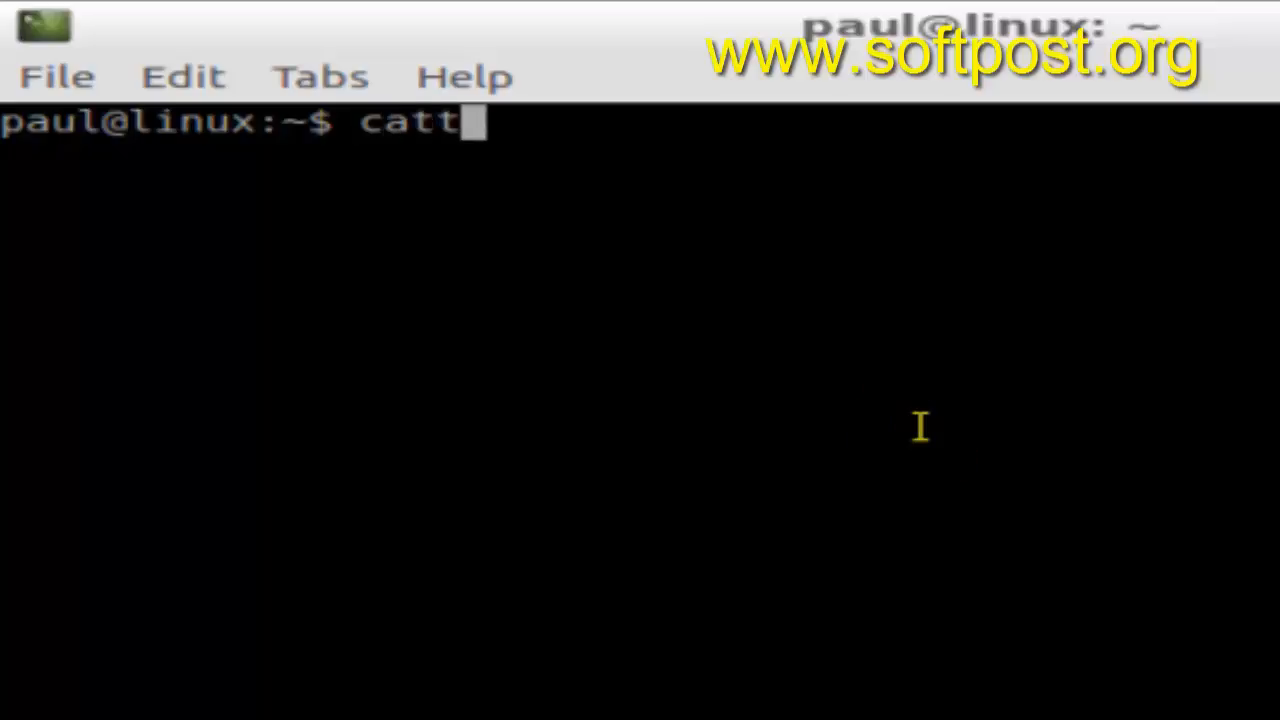
key(Return)
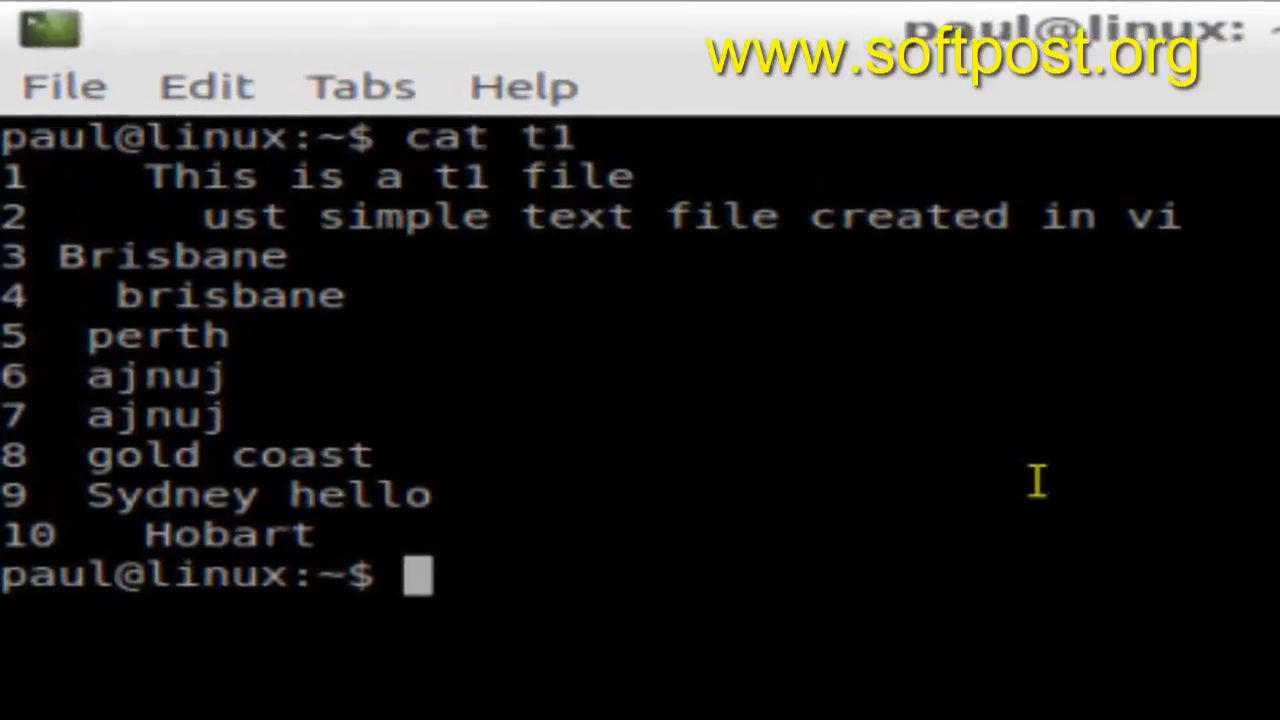
text(cat t1)
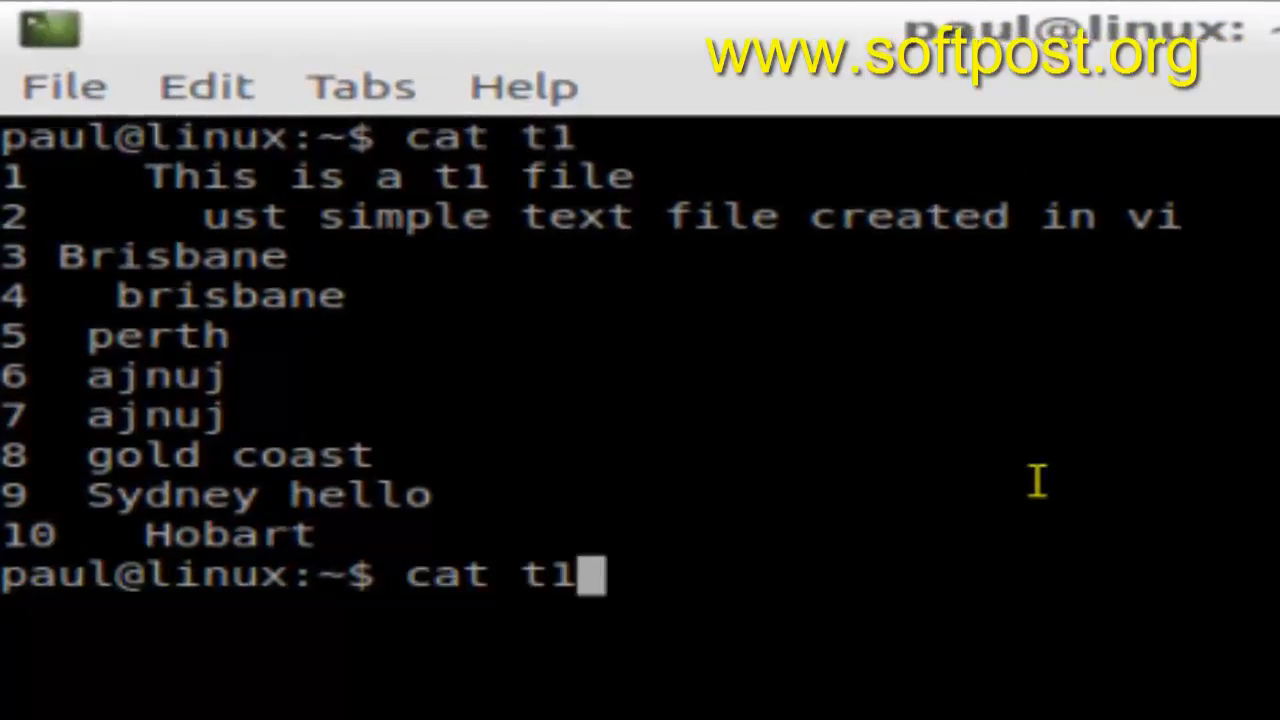
Step: Print t1 in uppercase using tr [:lower:] [:upper:] < t1
text(tr [:lower:] [:upper:] < t1)
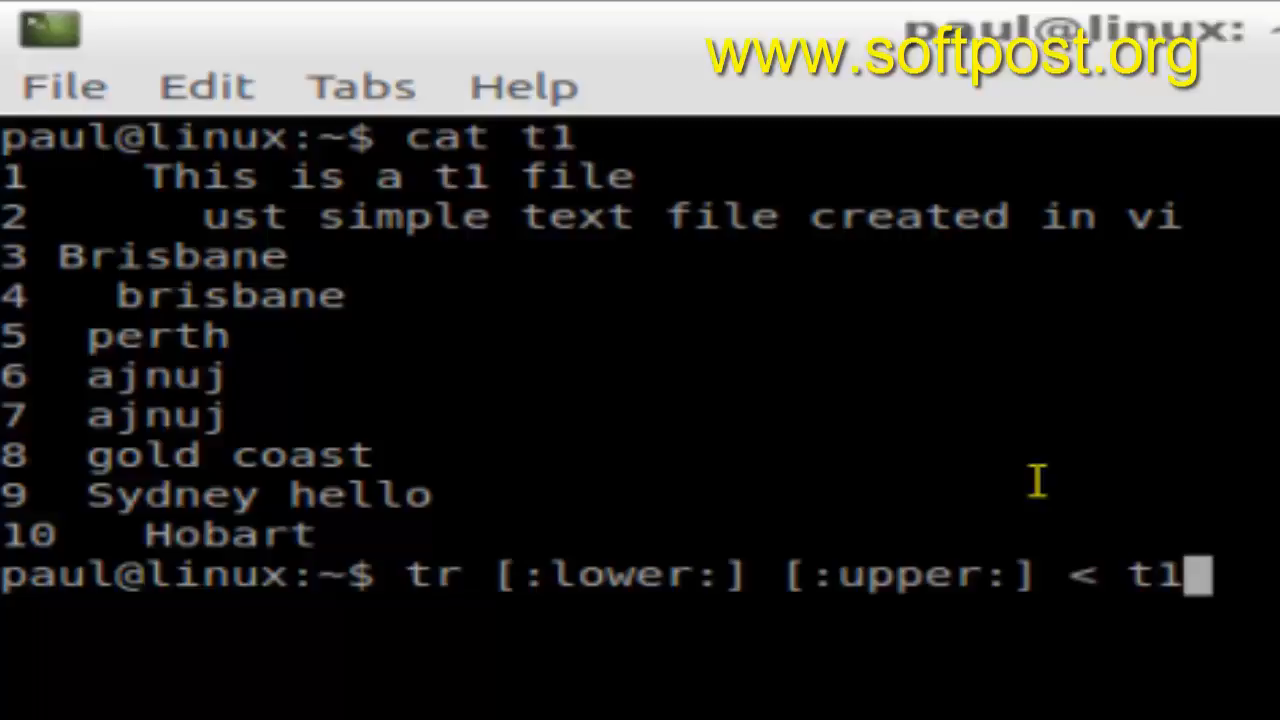
mouse_move(1080, 576)
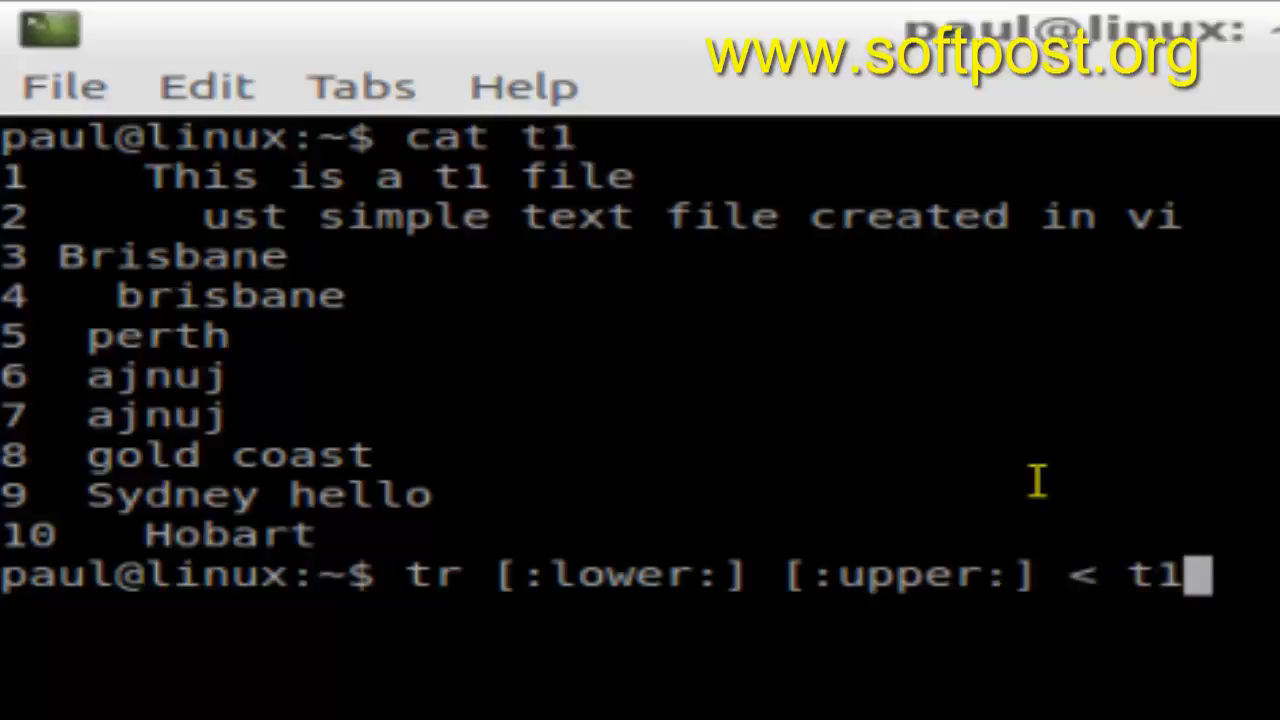
key(Return)
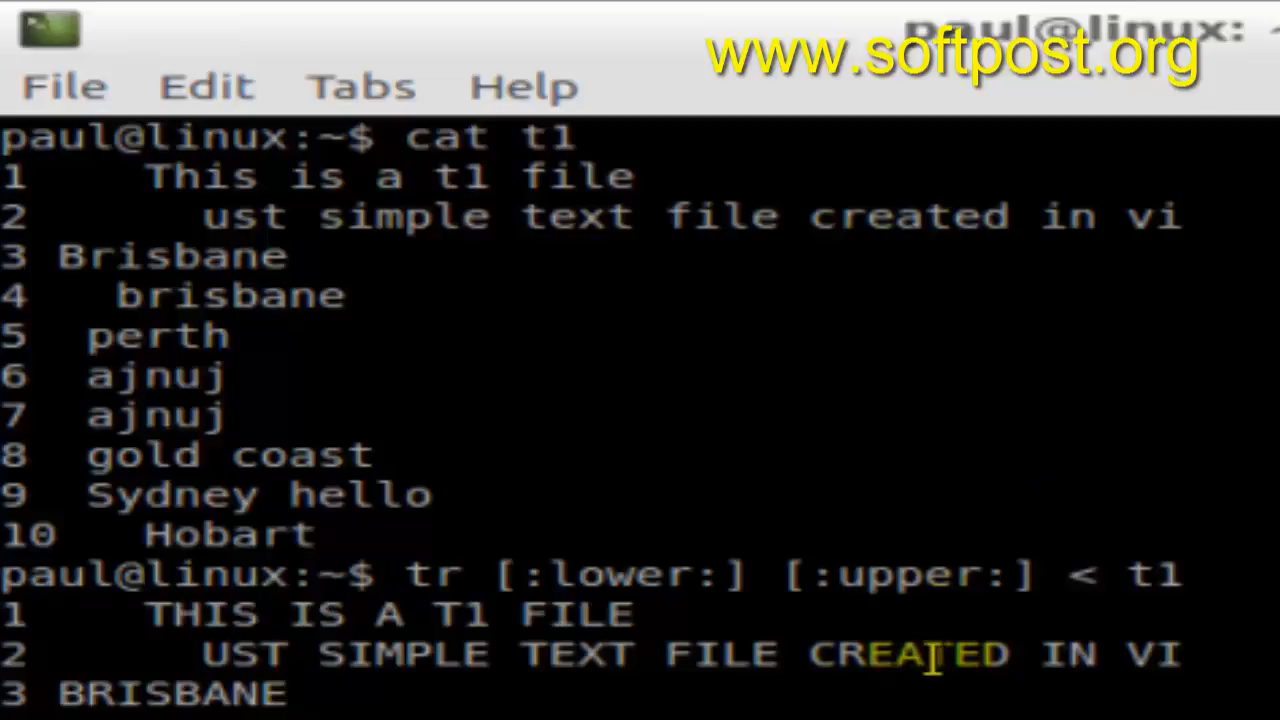
scroll(down, 3)
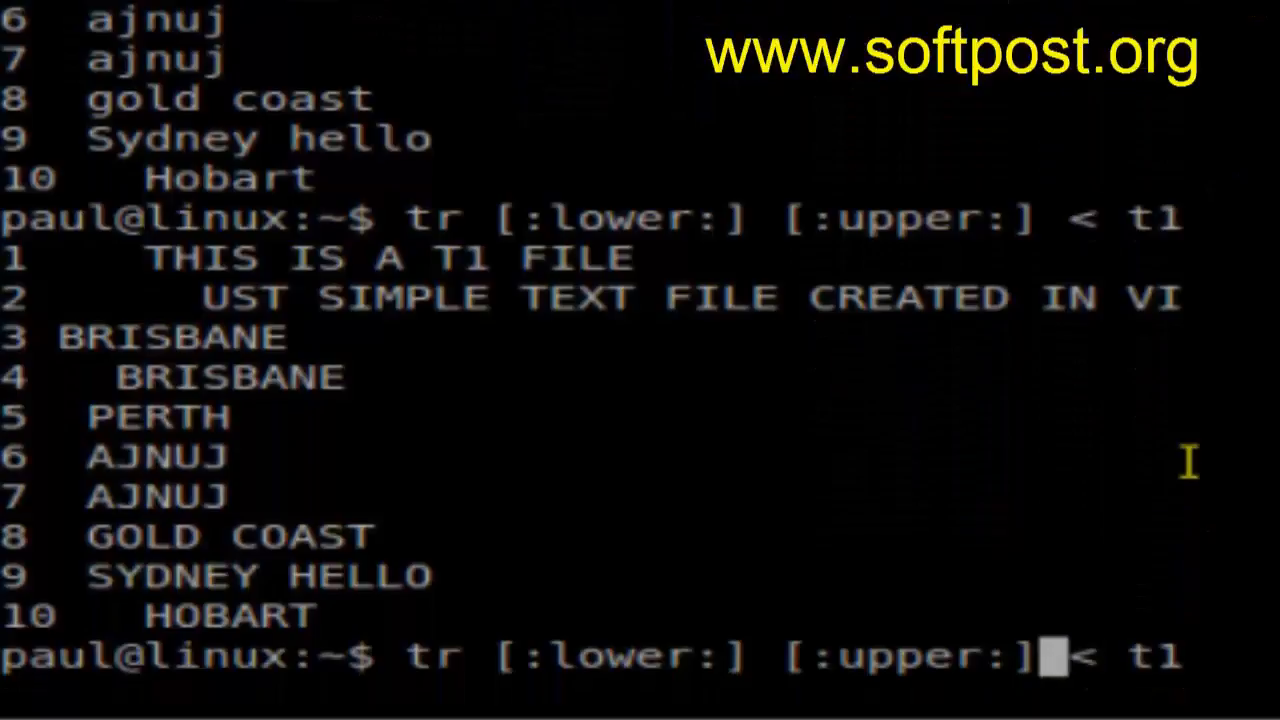
Step: Edit the recalled command into tr a-z A-Z < t1 and run it
key(BackSpace)
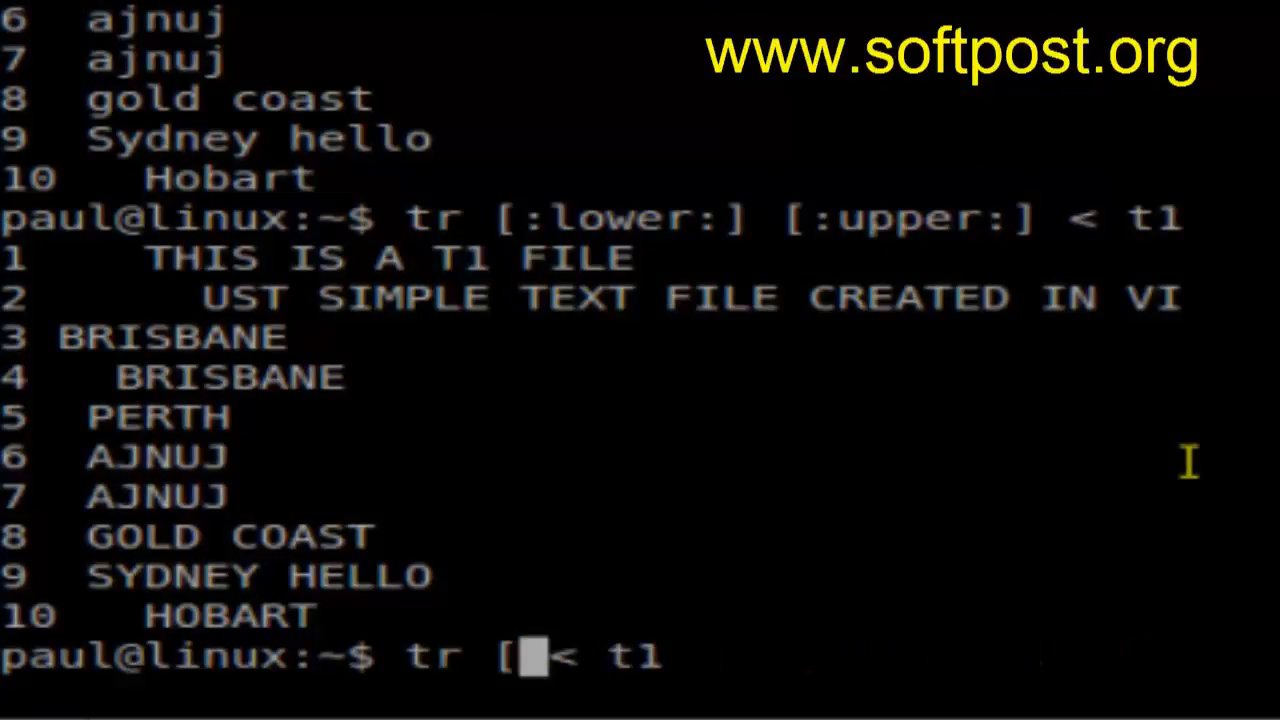
text(a-z)
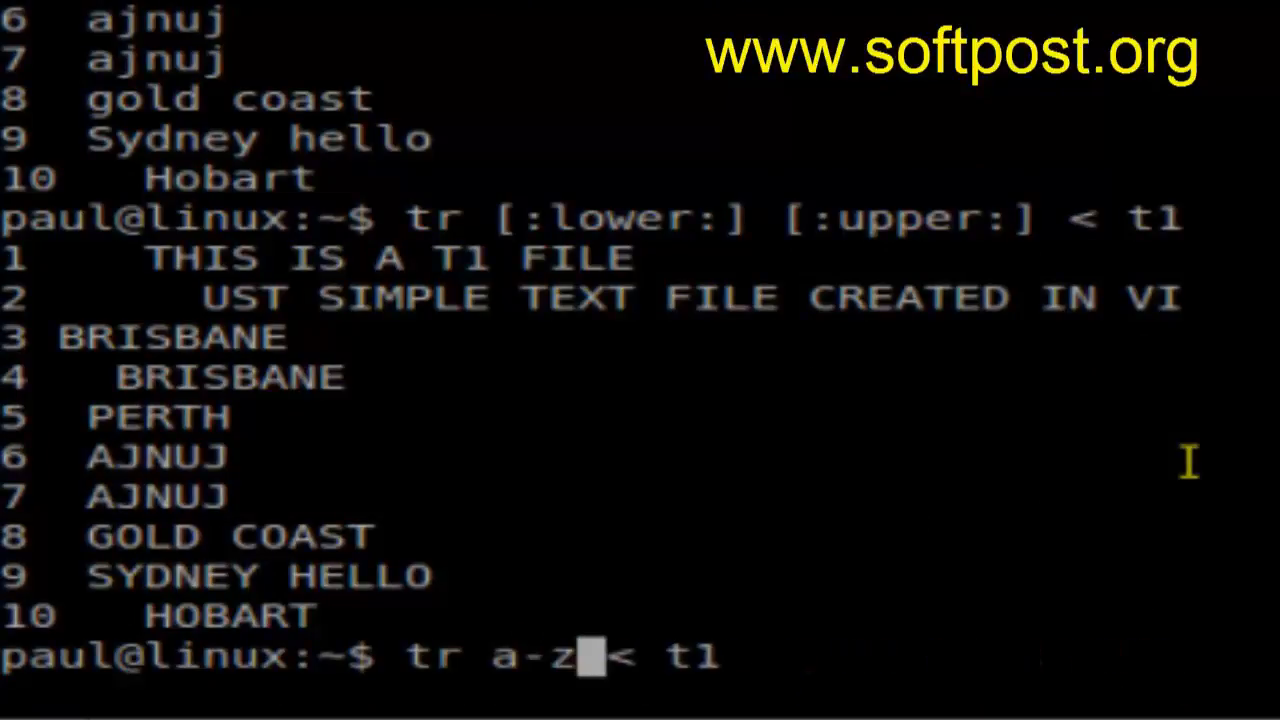
text(A-)
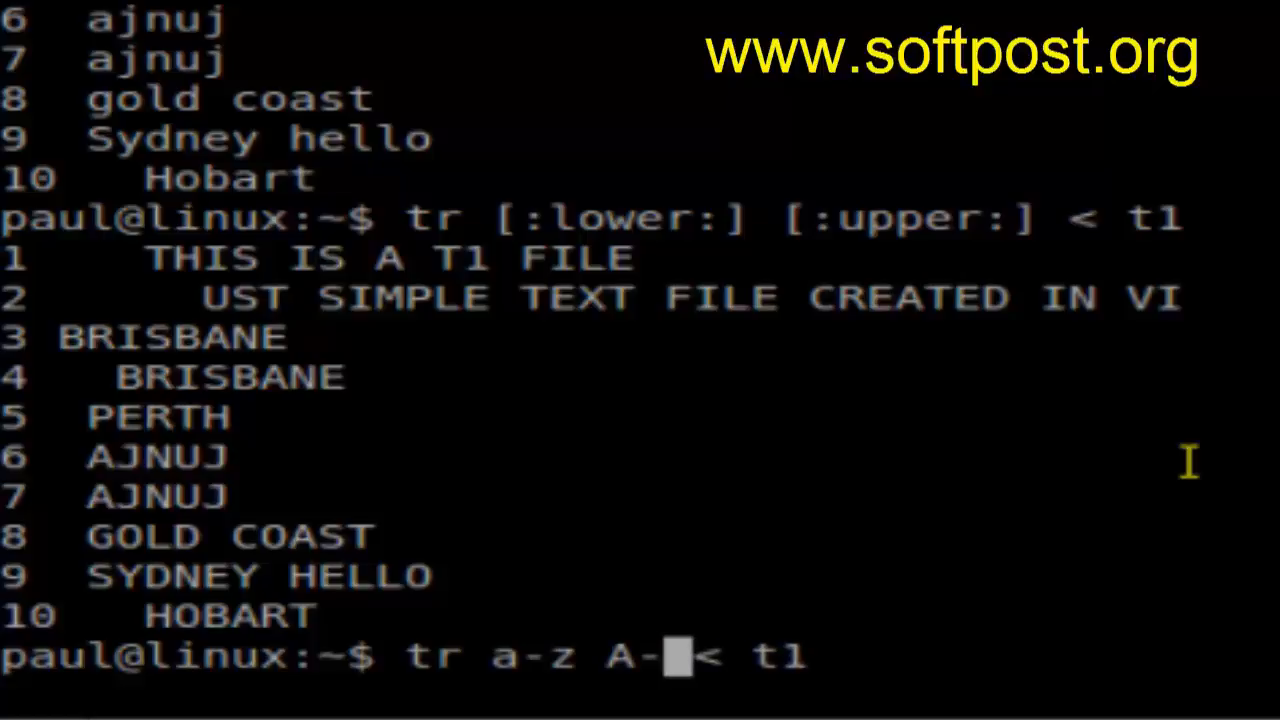
text(Z)
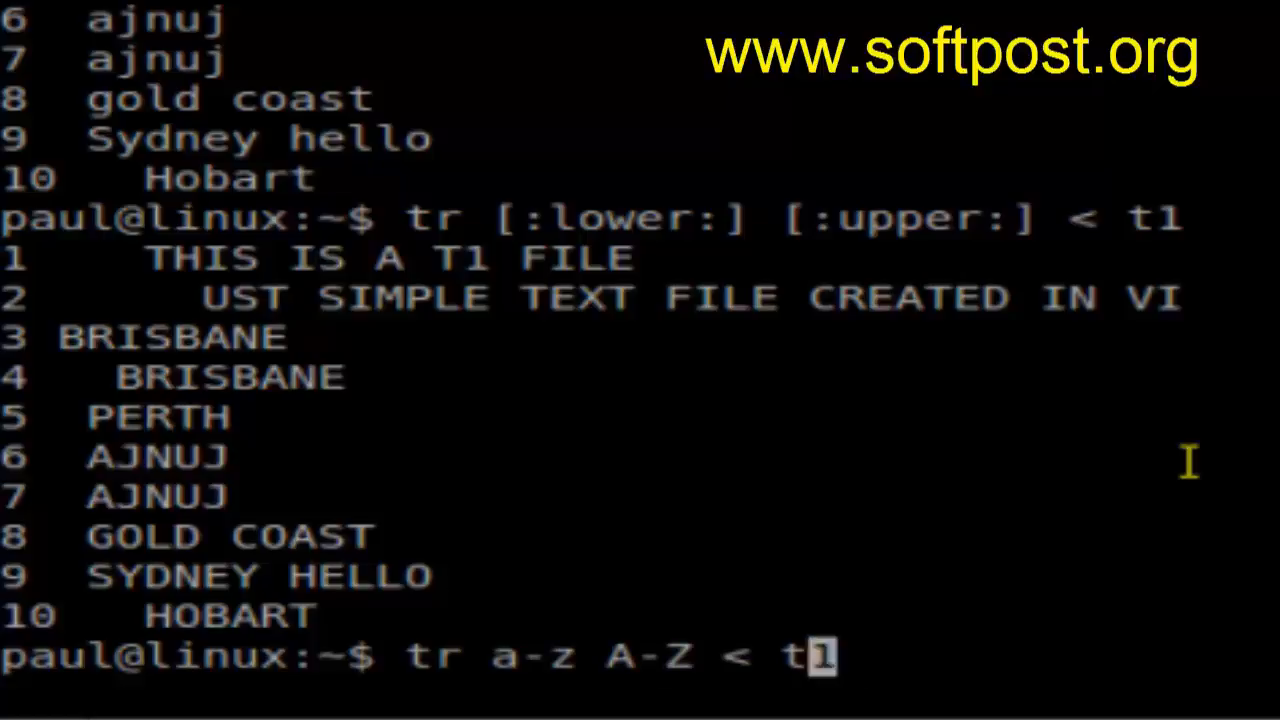
key(Return)
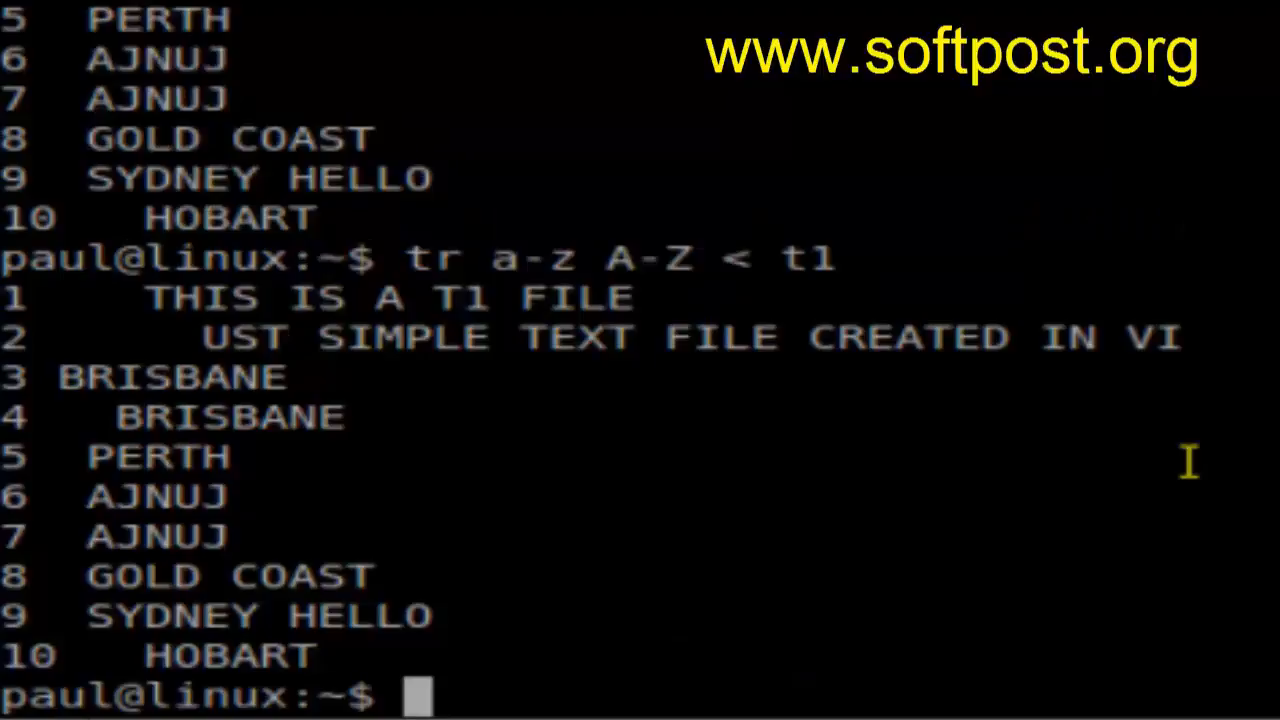